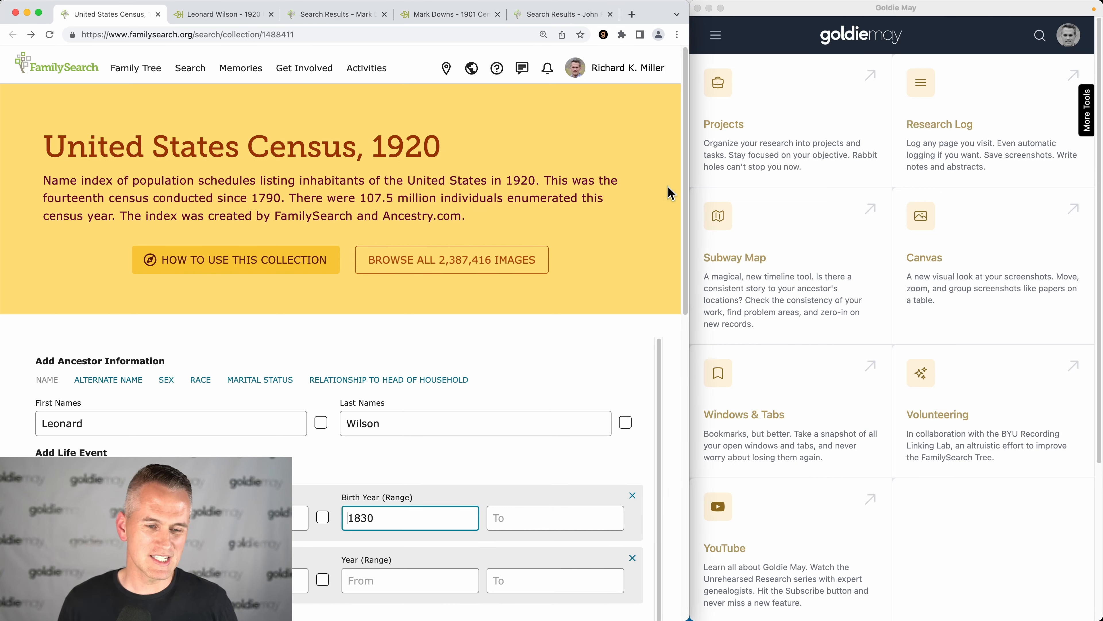
Run the 1920 US Census search for Leonard Wilson born 1830, giving 131 filtered results.
scroll(down, 3)
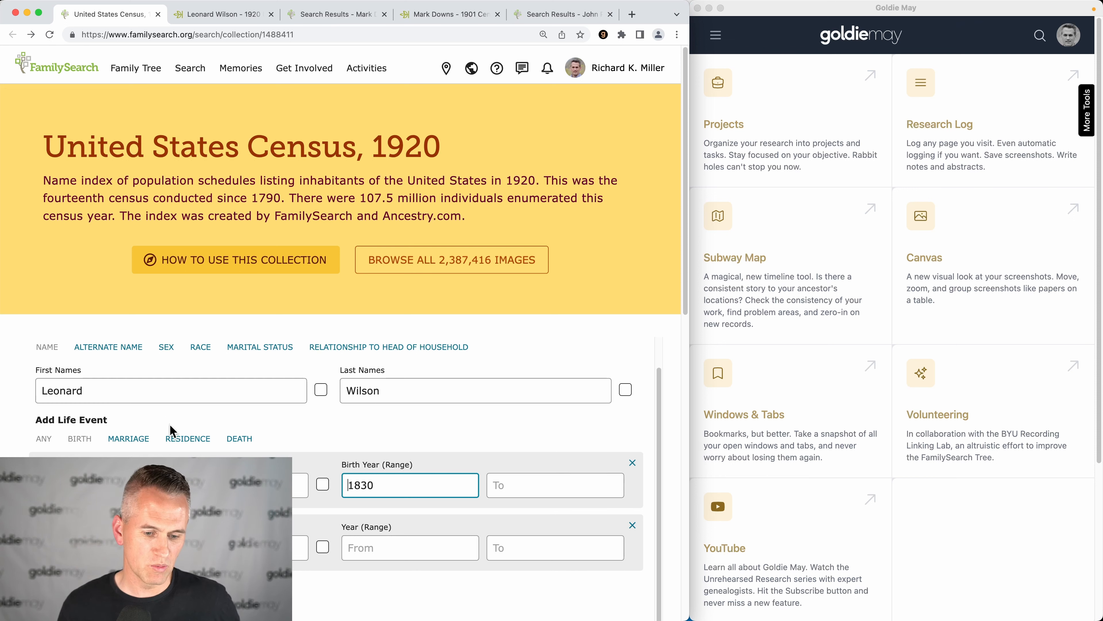
double_click(422, 148)
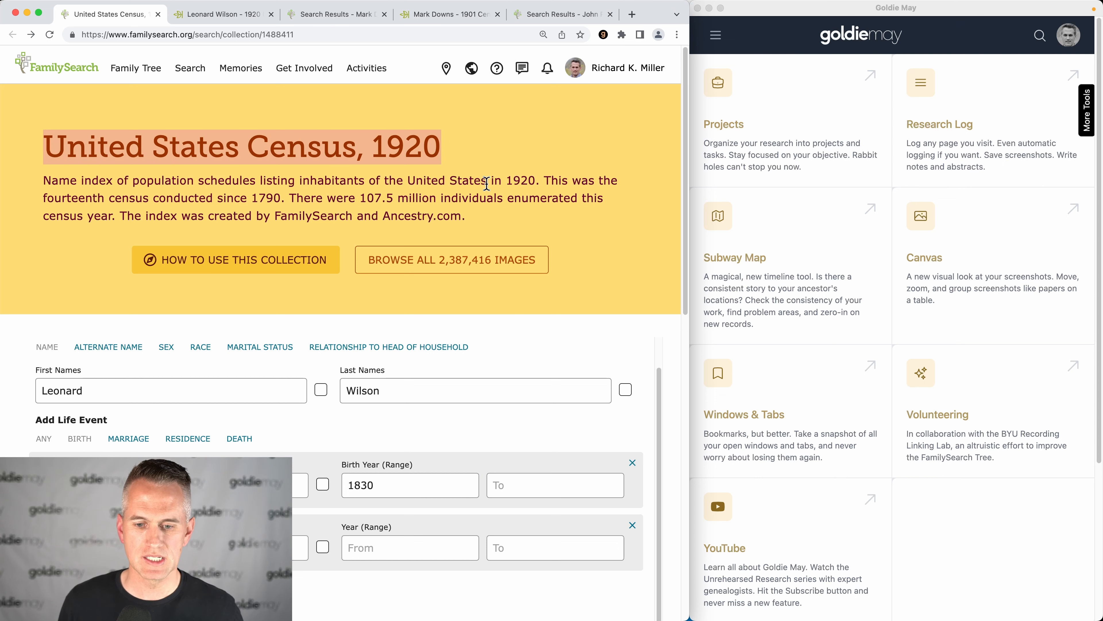
scroll(down, 3)
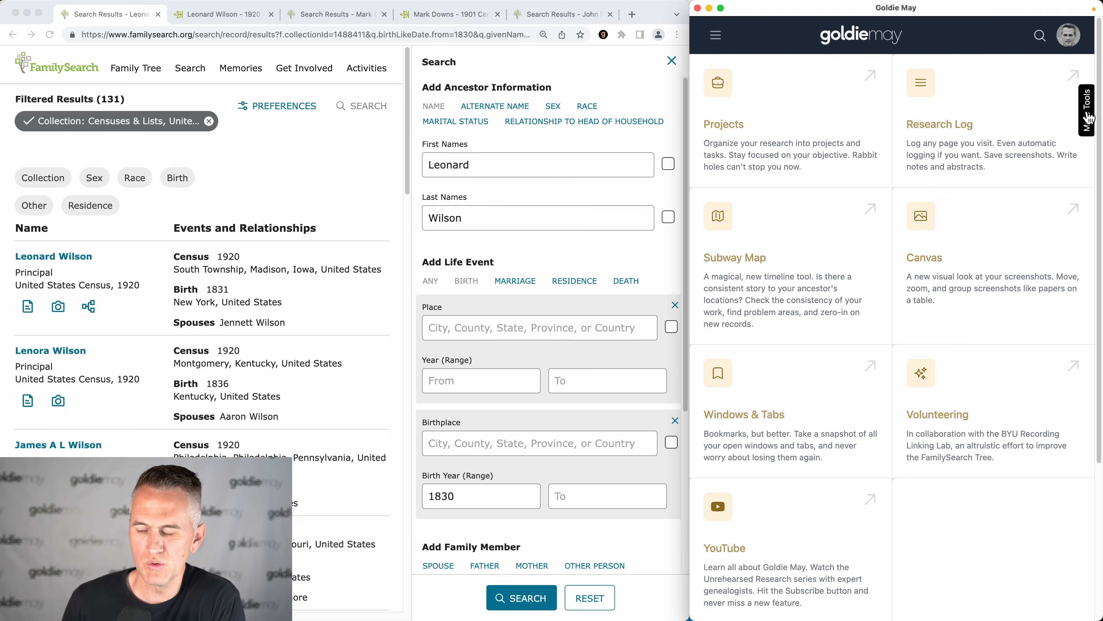
Reveal Goldie May's More Tools and rerun the Leonard Wilson search in the adjacent 1910 census.
click(1086, 110)
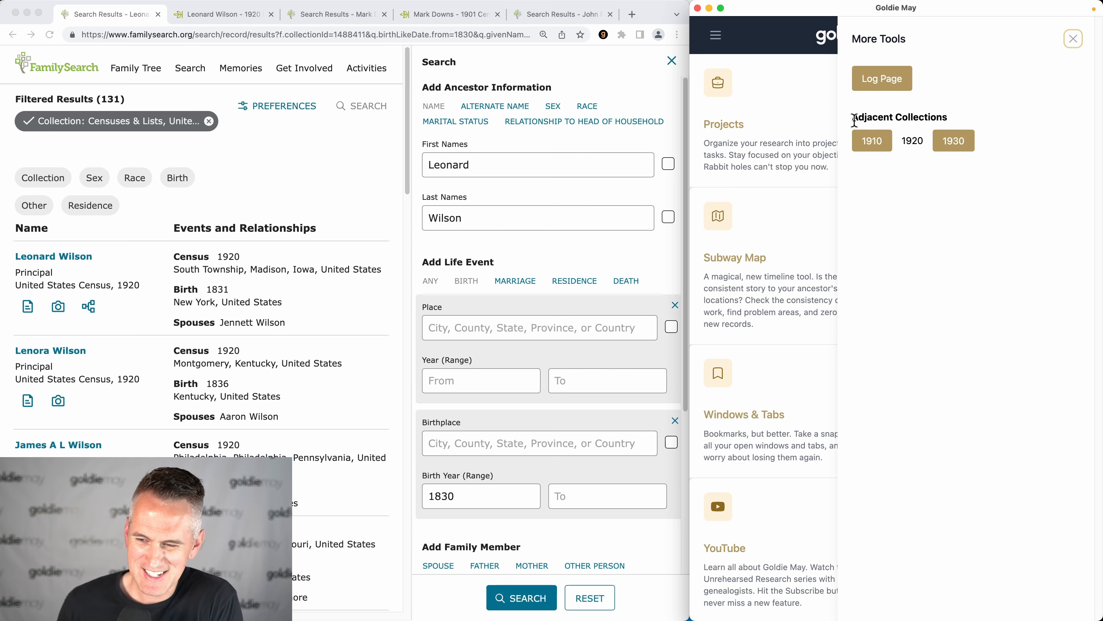
mouse_move(638, 155)
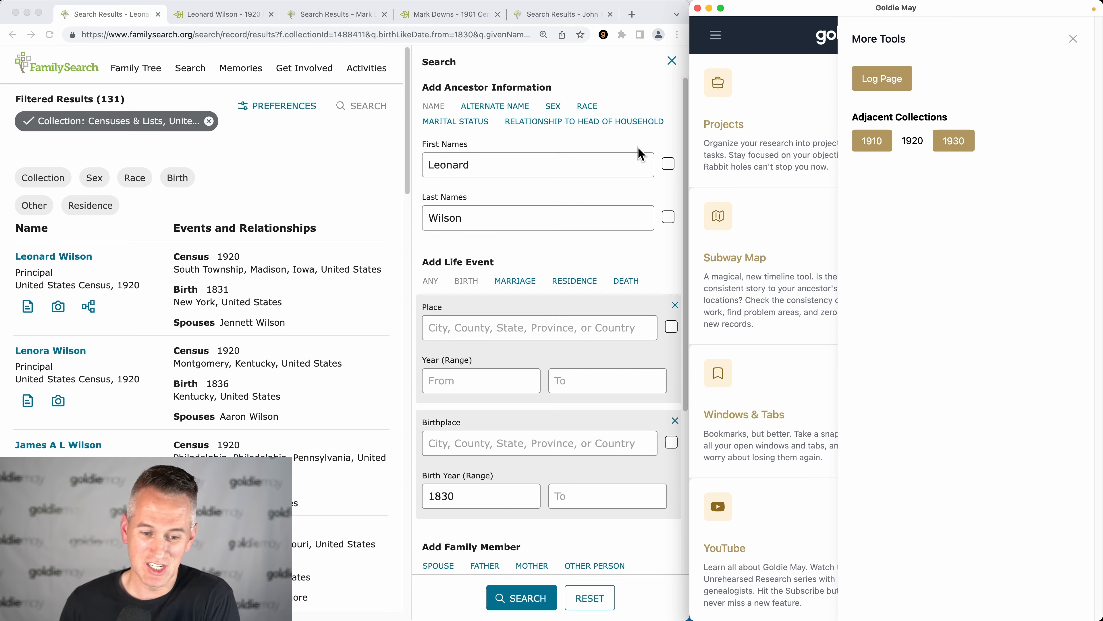
mouse_move(381, 189)
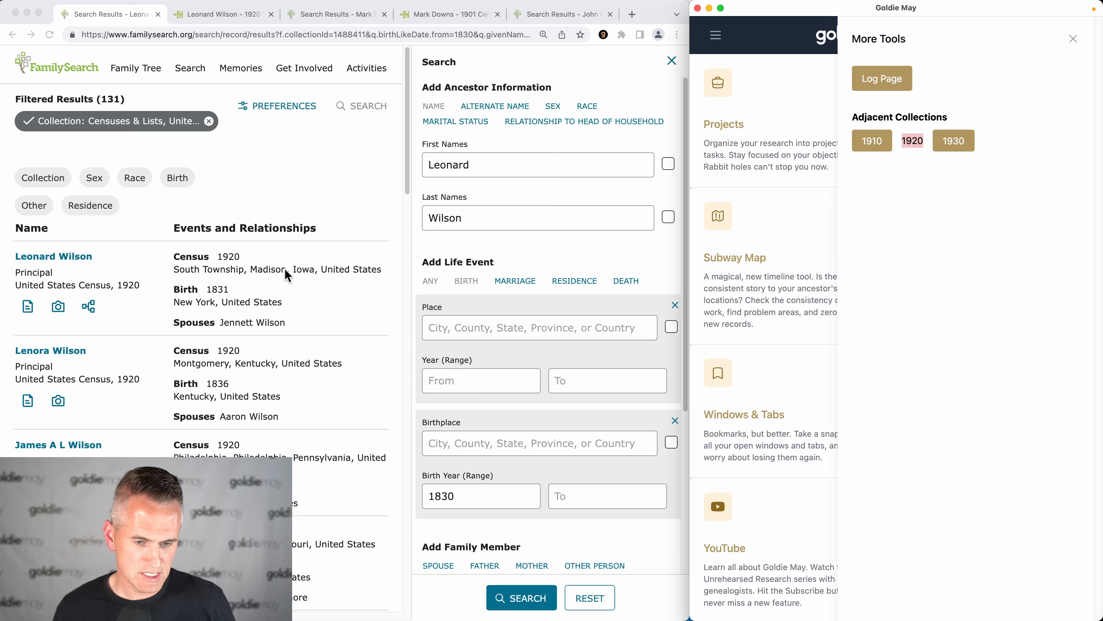
click(872, 140)
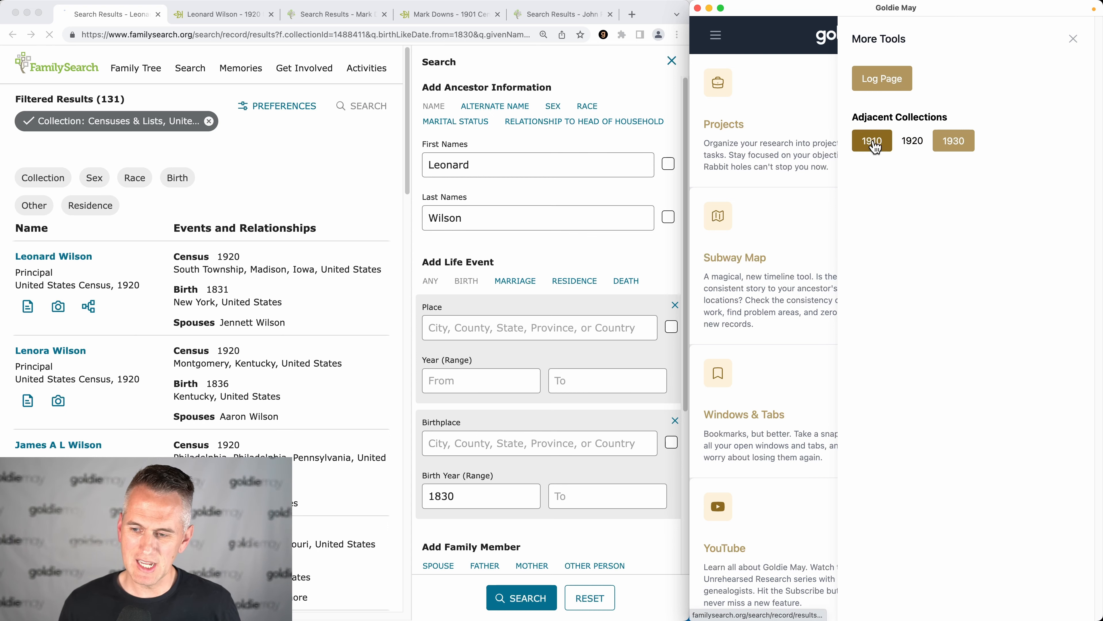
Rerun the Leonard Wilson search in the 1900 census (370 results) and then the 1890 census.
click(872, 141)
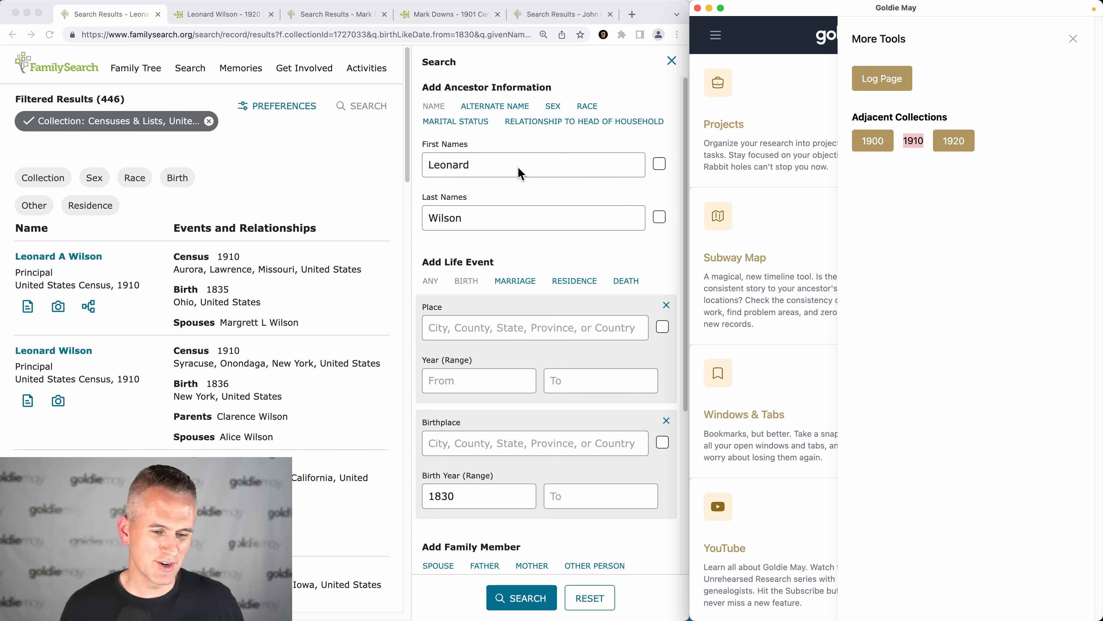
mouse_move(254, 173)
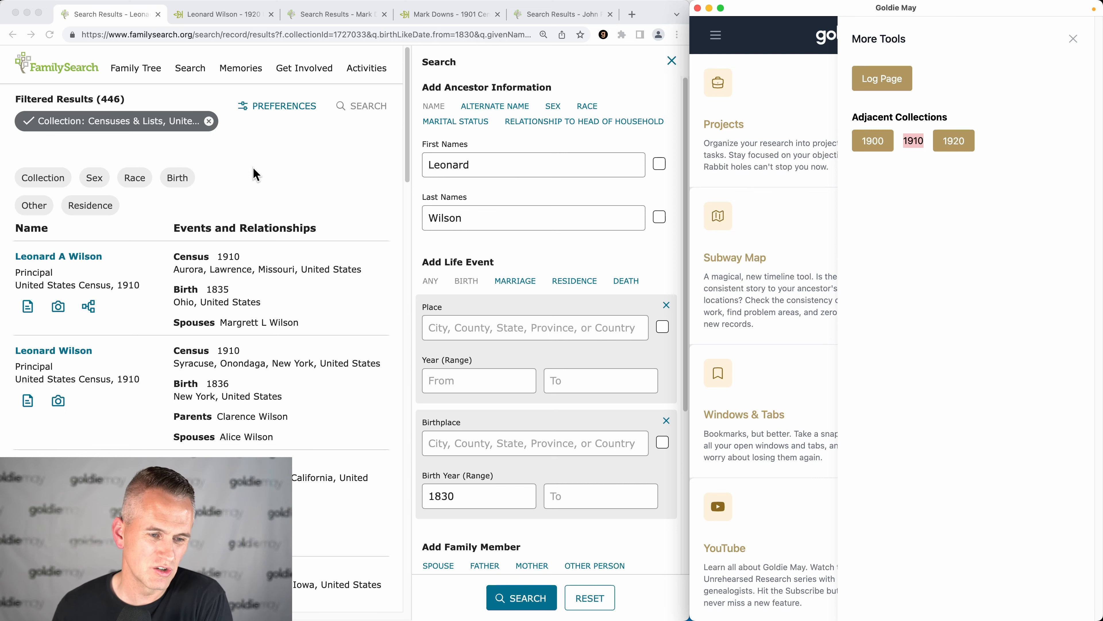
mouse_move(245, 244)
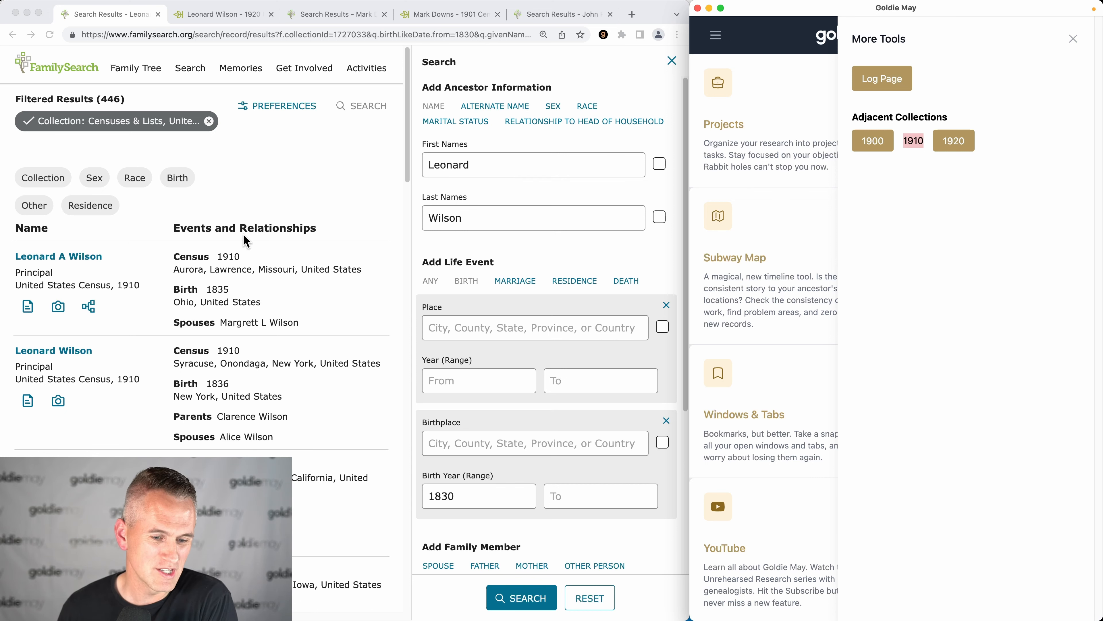
scroll(down, 3)
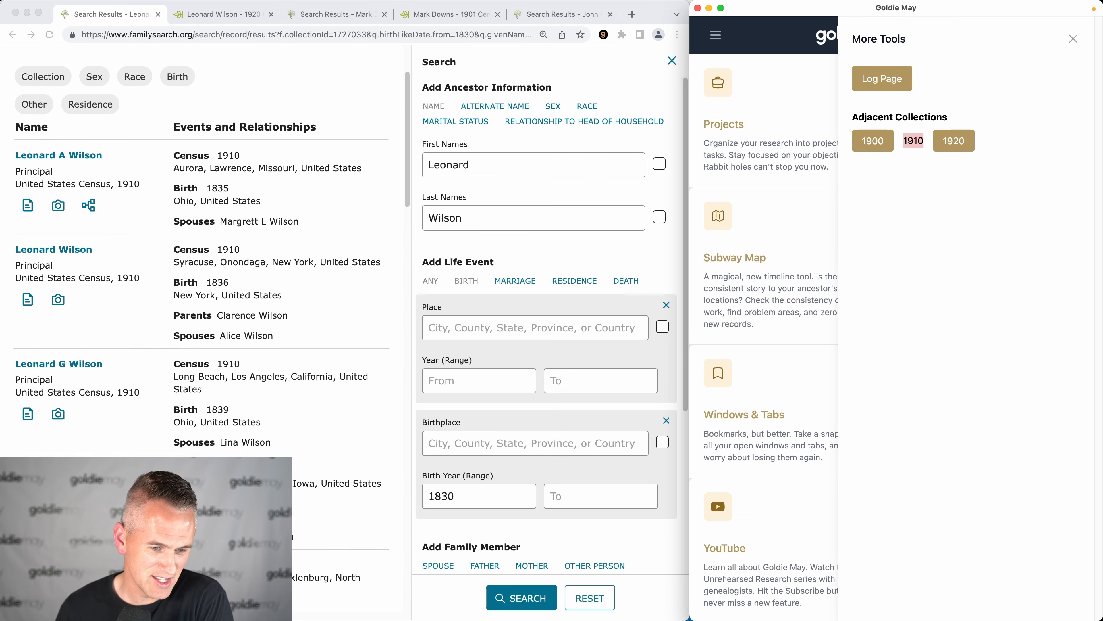
click(873, 141)
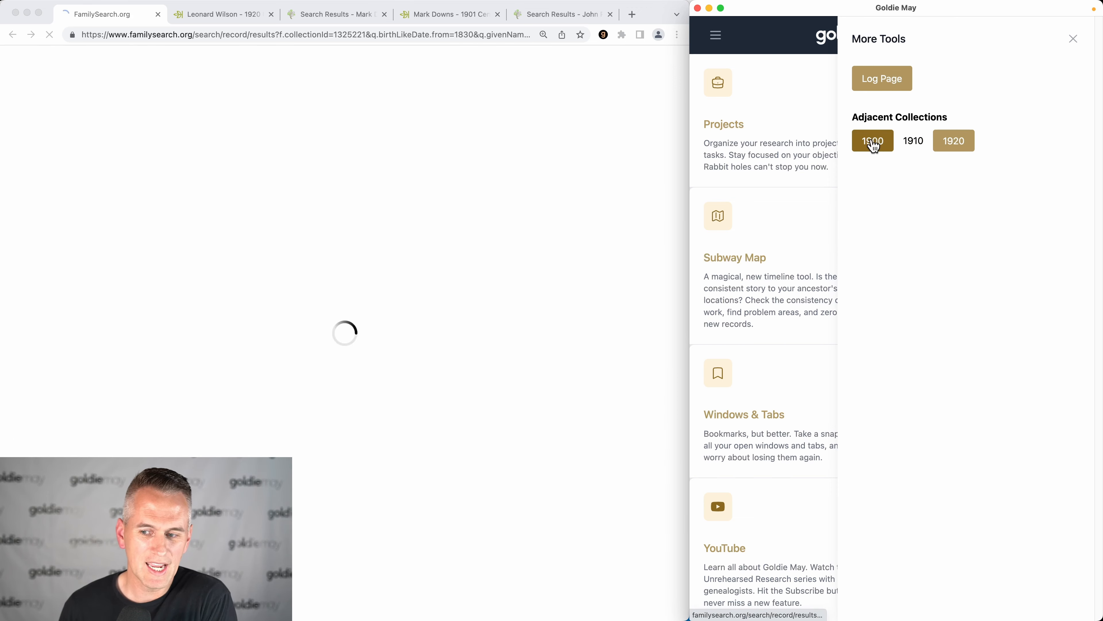
click(872, 140)
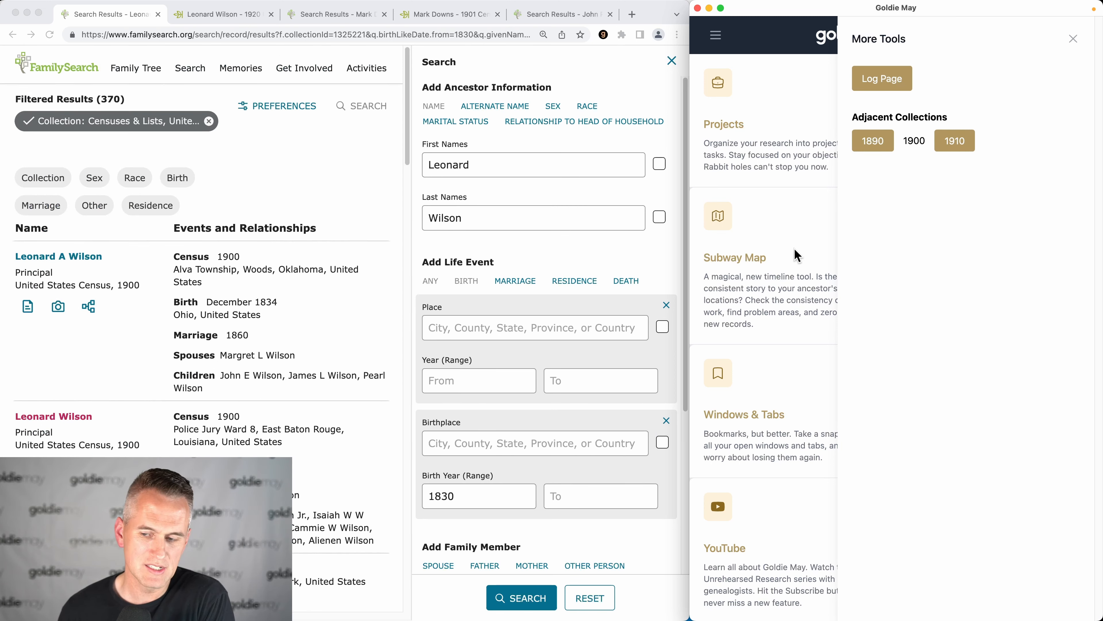
click(873, 140)
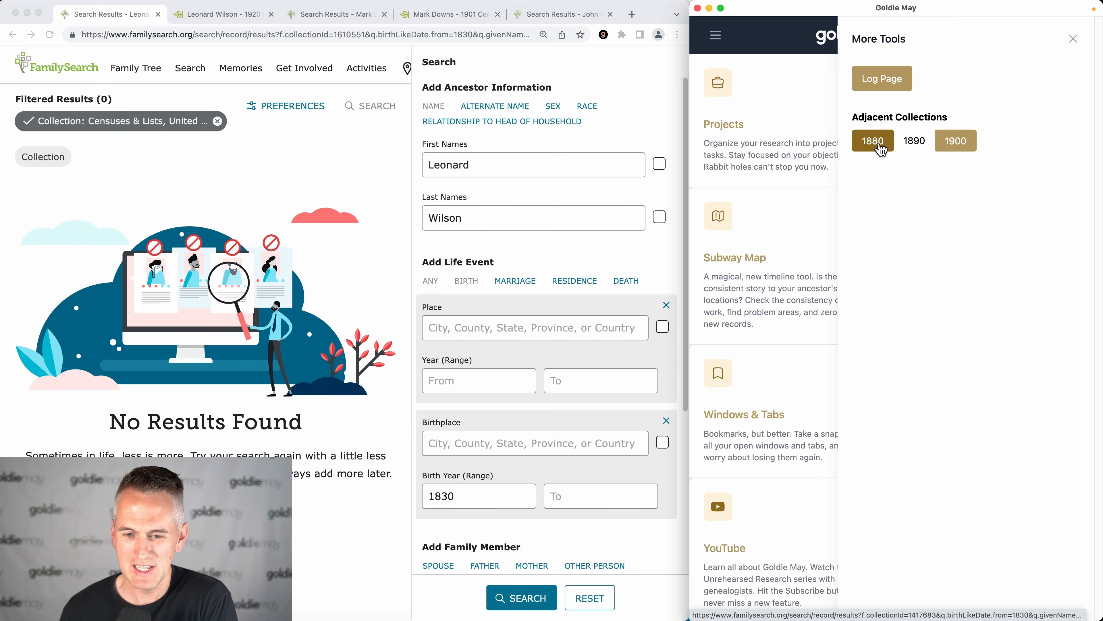
Rerun the Leonard Wilson search in the 1880 census (301 results), then switch to his Ancestry results.
click(873, 141)
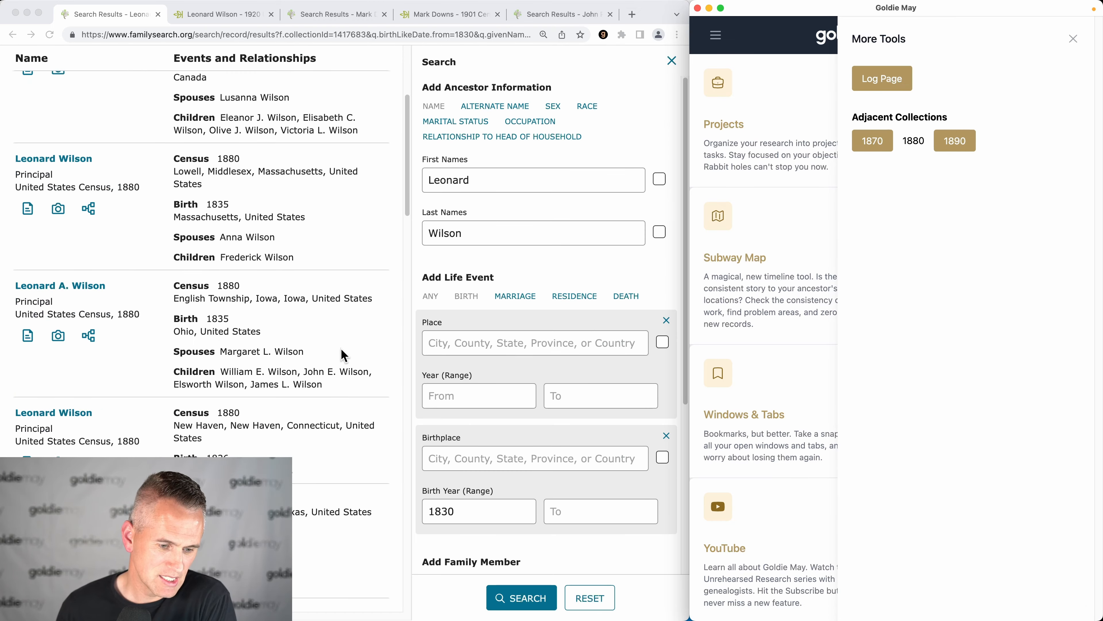
scroll(down, 3)
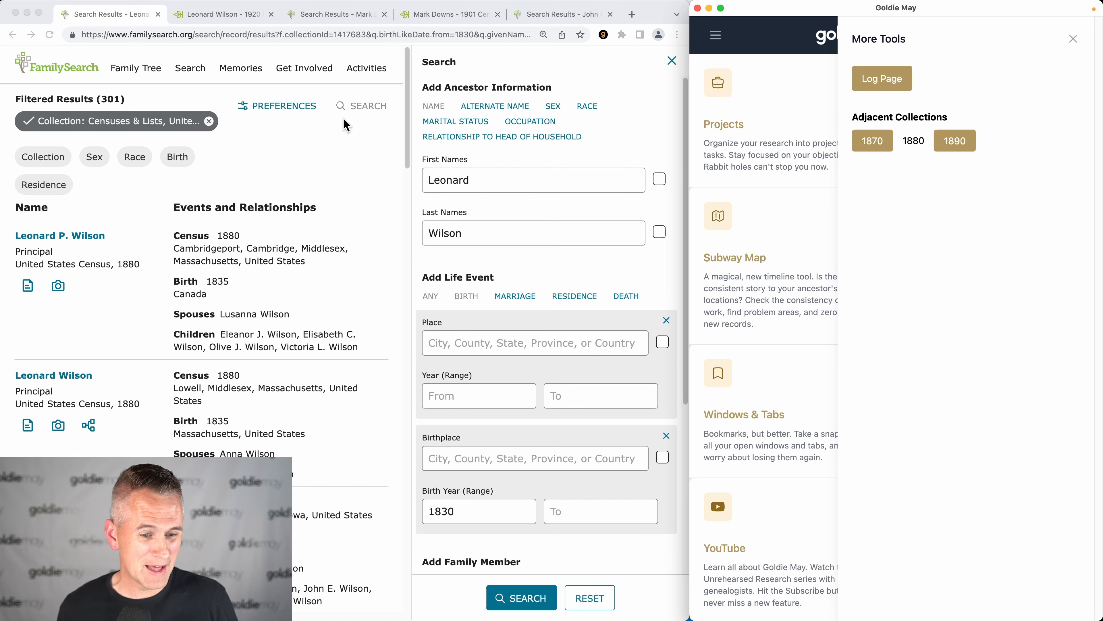
click(218, 14)
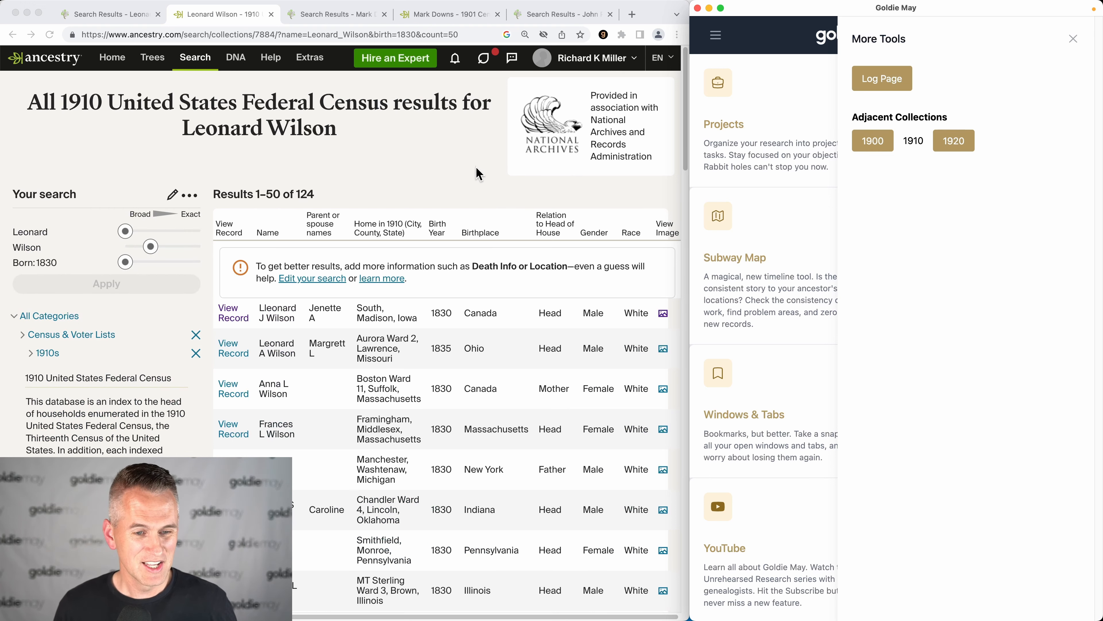
Rerun the Mark Downs England and Wales Census search from 1871 into 1861, showing 130 results.
click(337, 14)
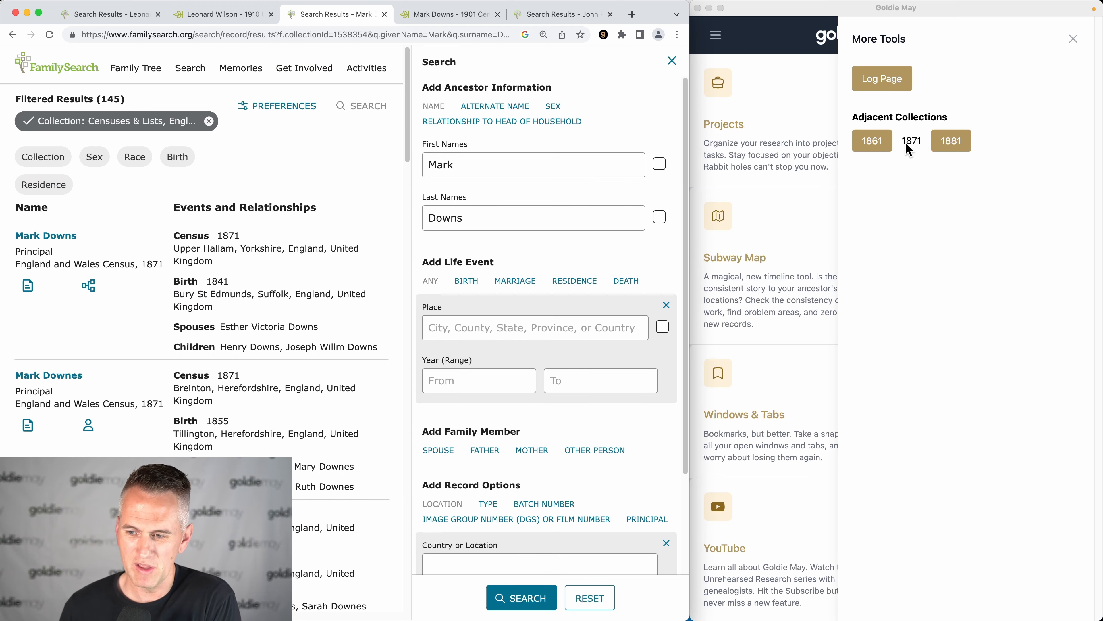
mouse_move(921, 153)
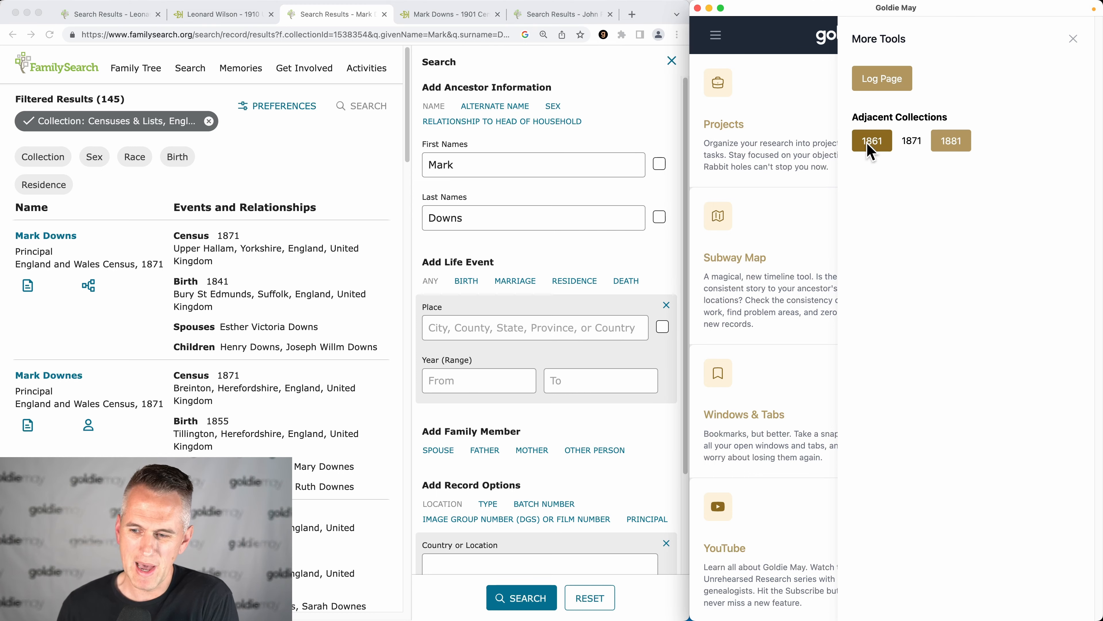
click(872, 140)
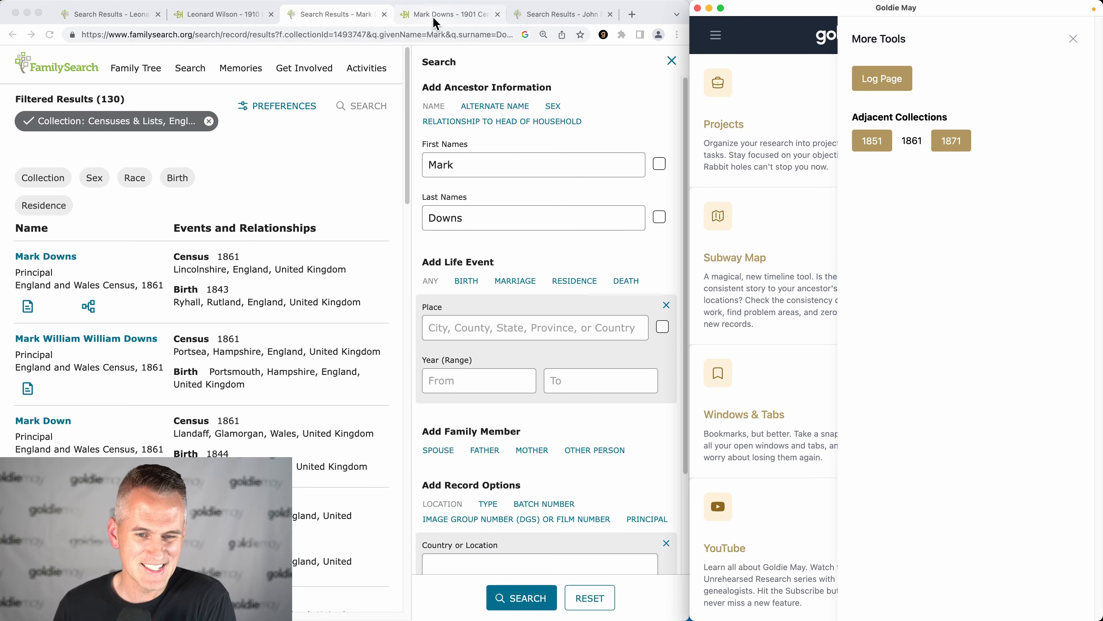
Rerun the Mark Downs Ancestry Canada census search from 1901 into 1906, 1911 and 1916.
click(449, 14)
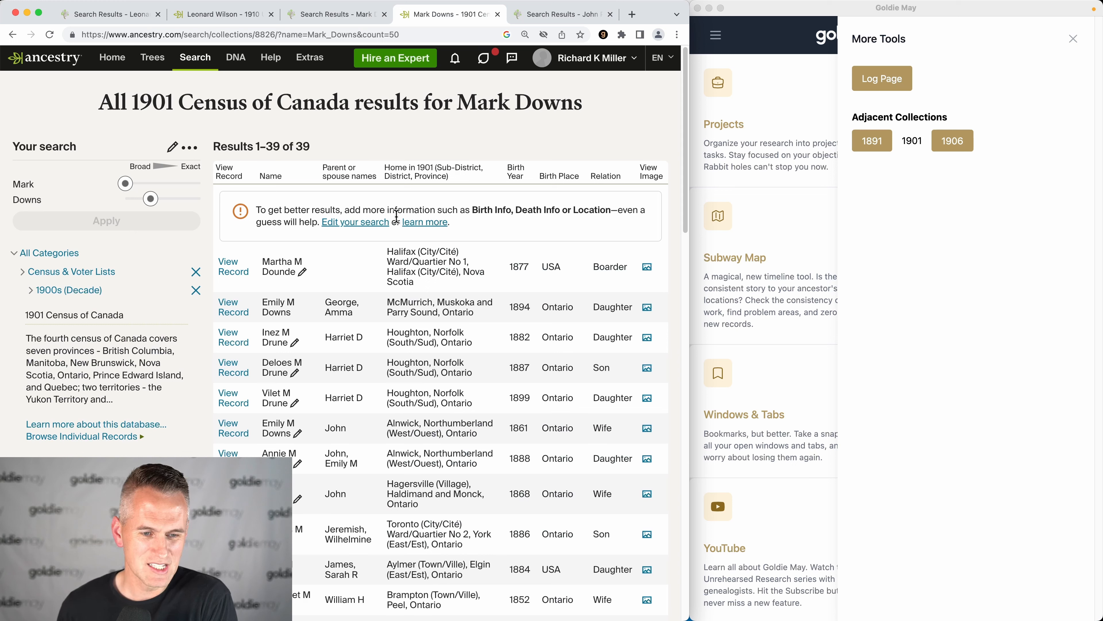
mouse_move(860, 218)
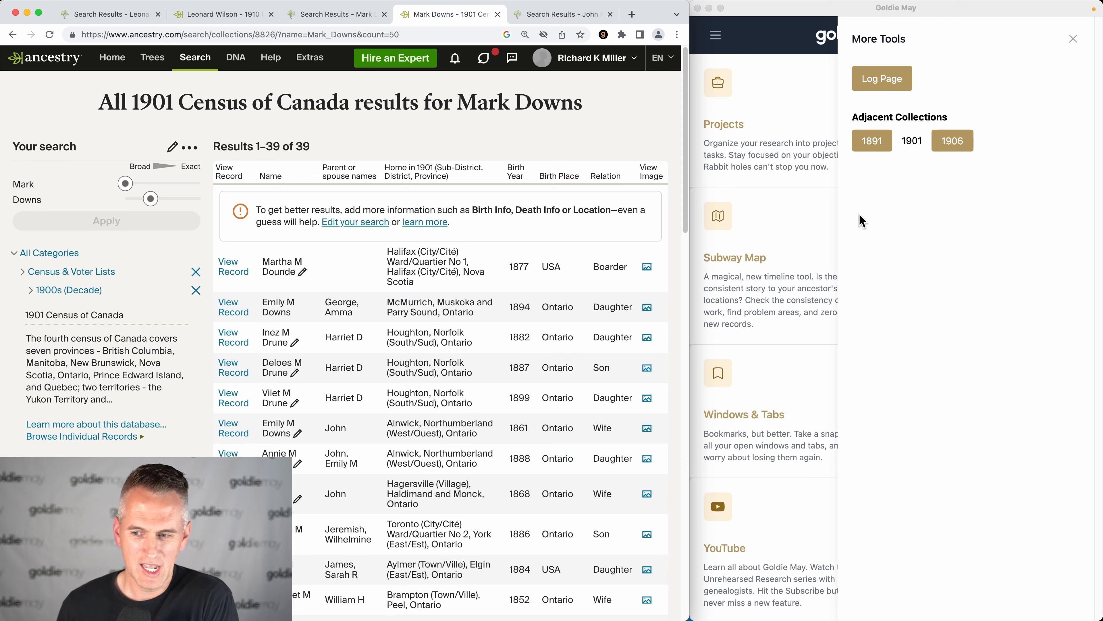
mouse_move(944, 149)
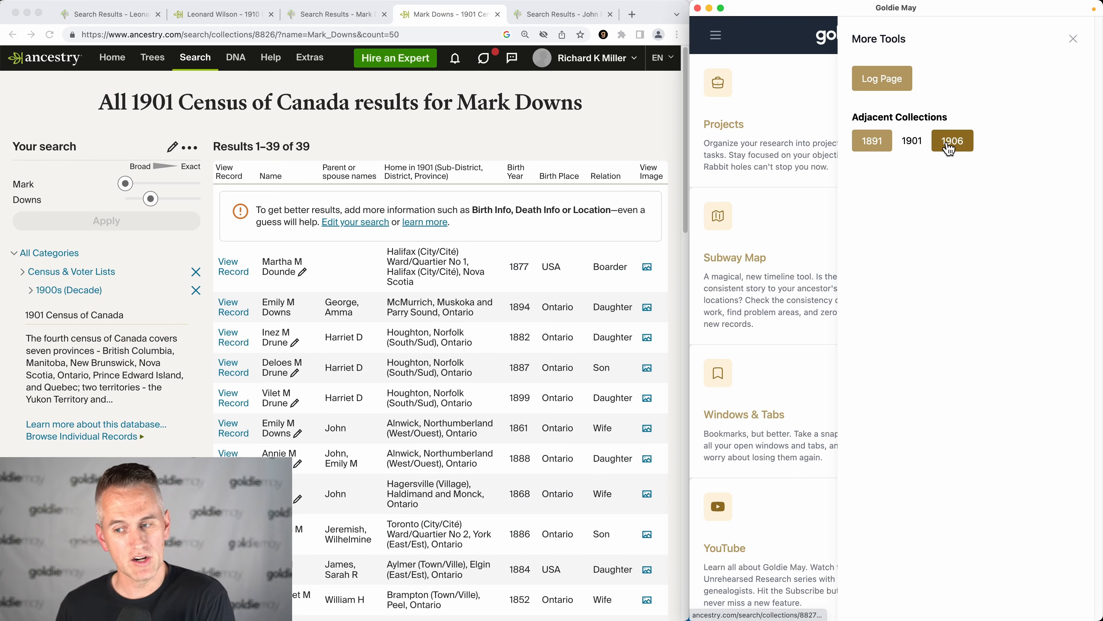
click(953, 141)
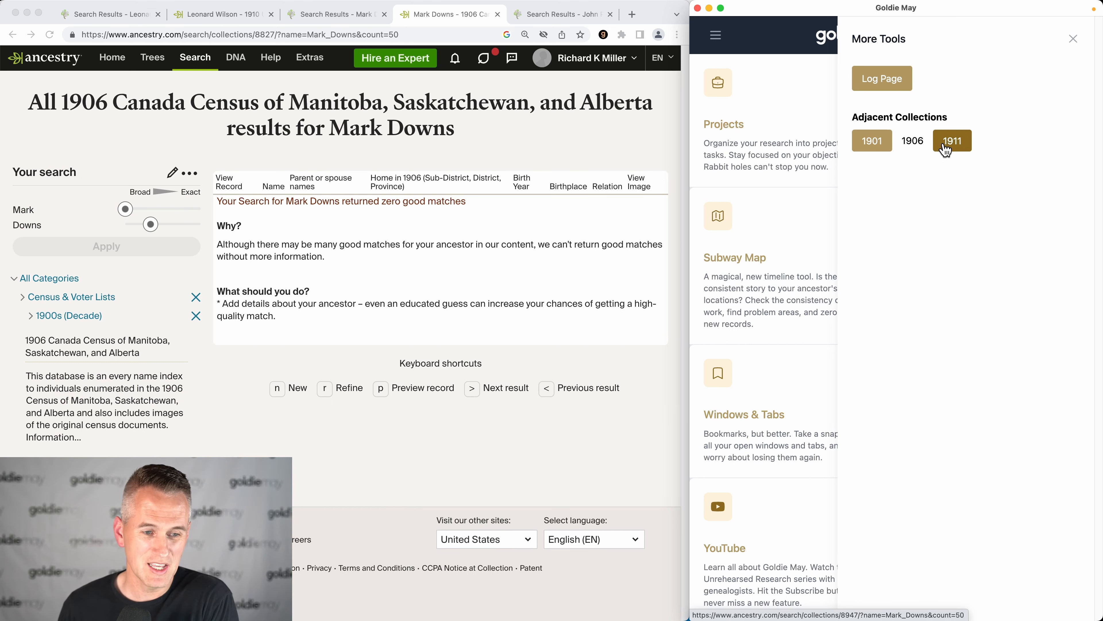
click(952, 140)
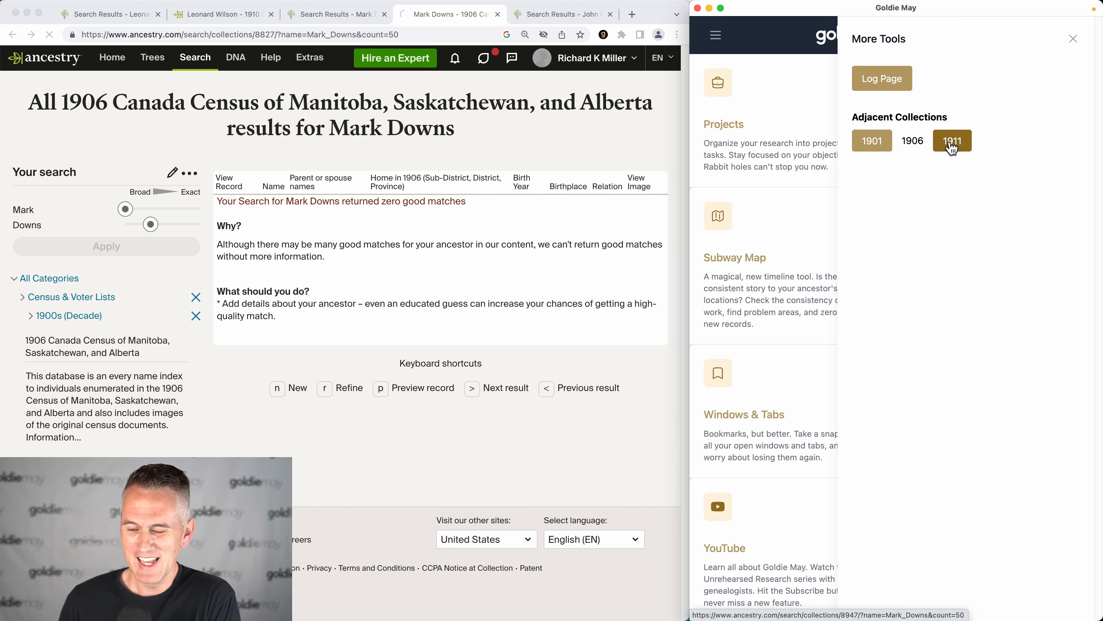
click(952, 140)
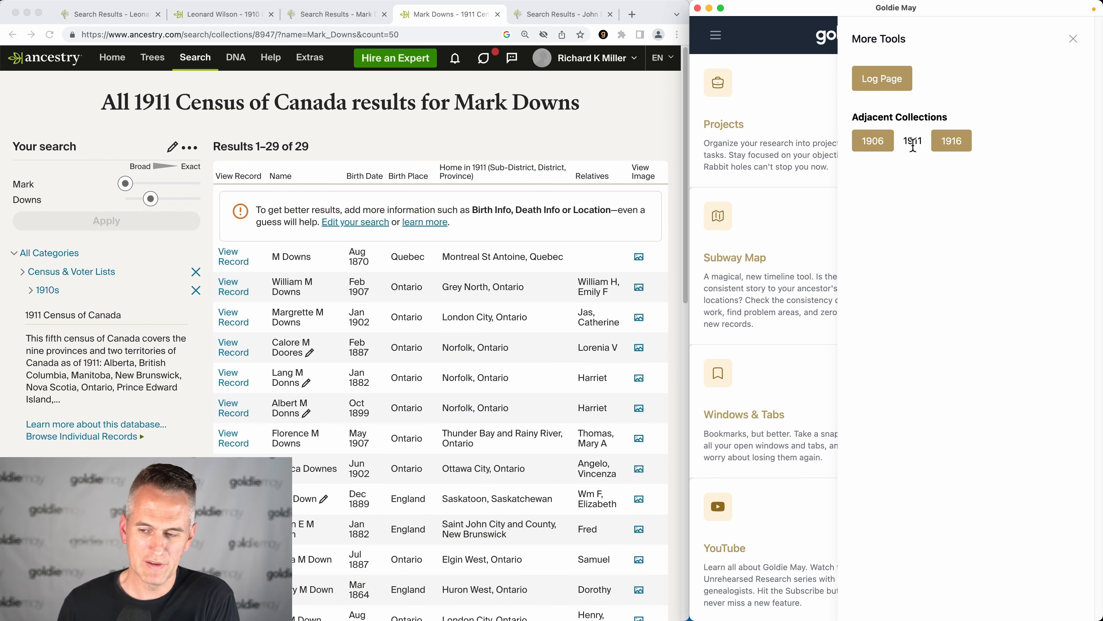
click(912, 141)
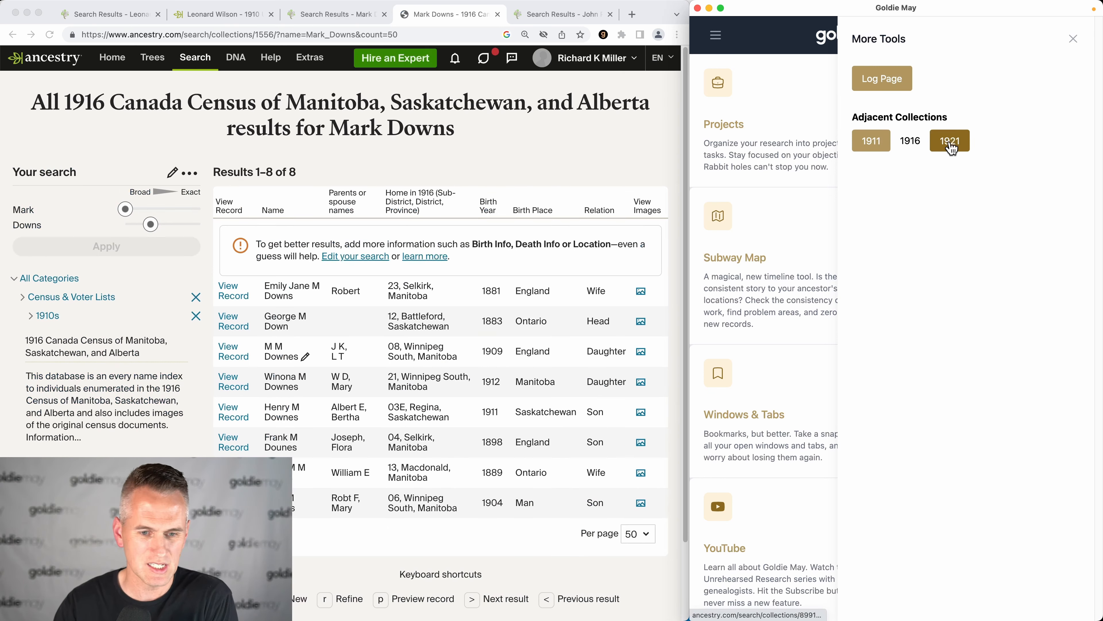
mouse_move(506, 133)
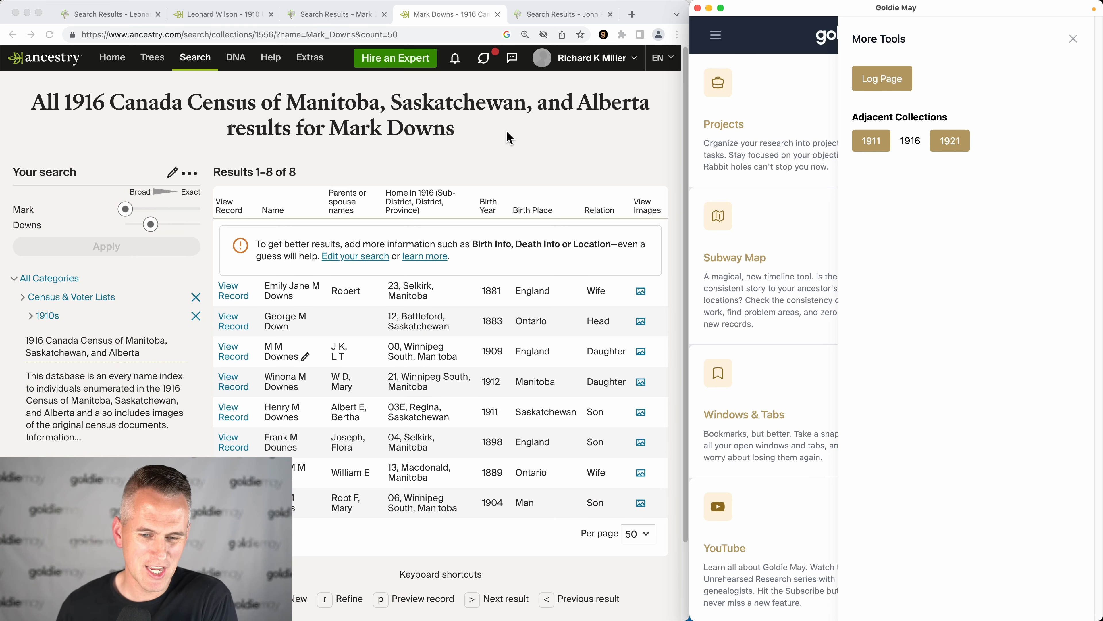
Rerun the John Peterson Denmark Census search in 1835 (2,146 results) and then 1840.
click(561, 14)
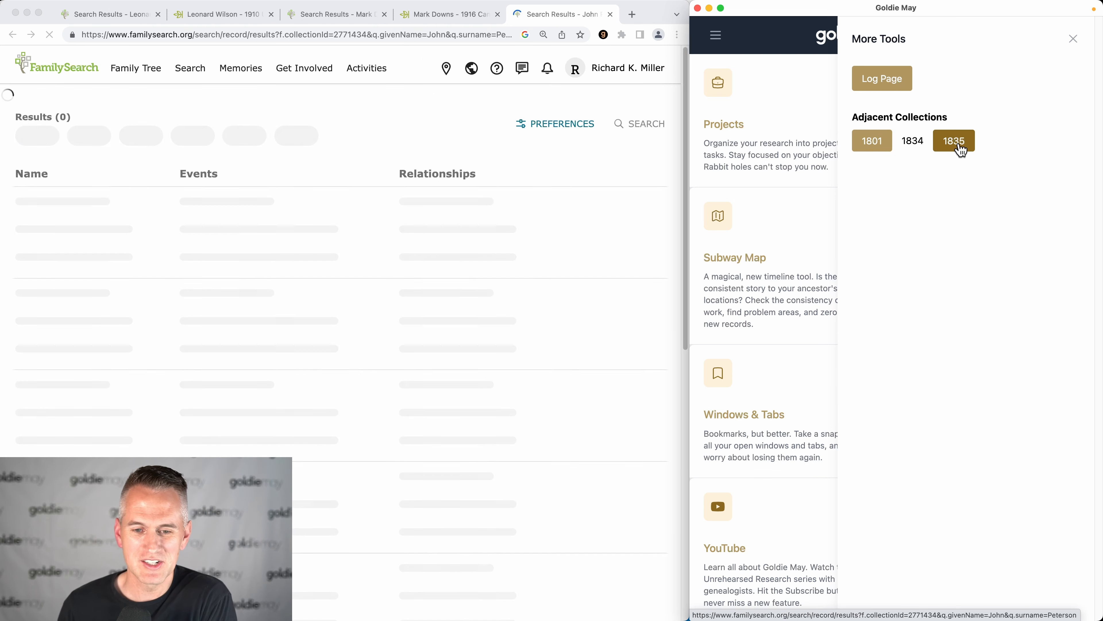
click(954, 140)
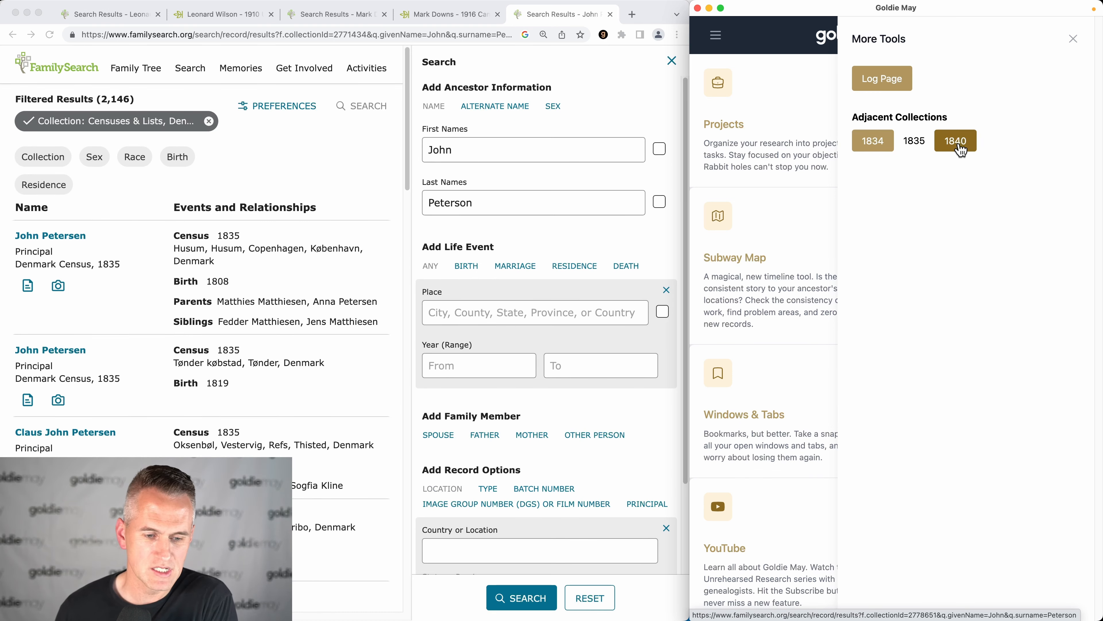
click(955, 140)
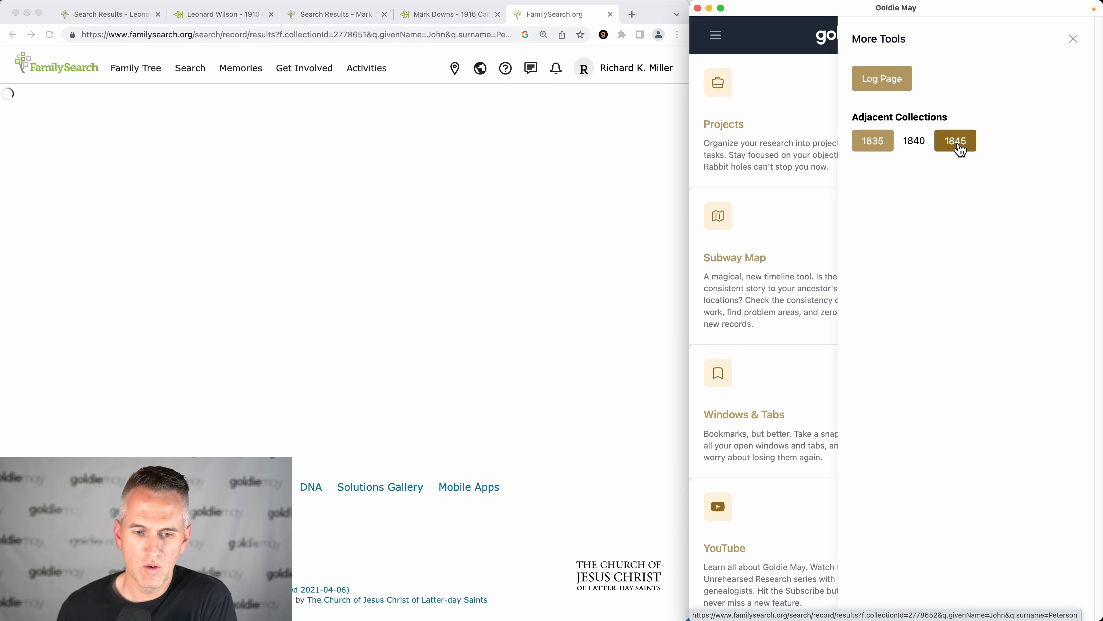